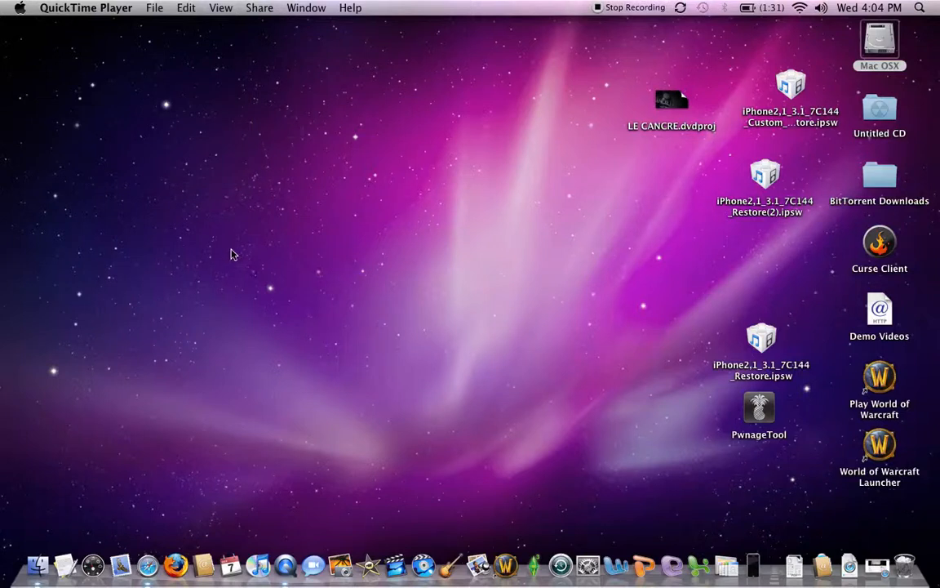
{"action": "mouse_move", "coordinate": [326, 315]}
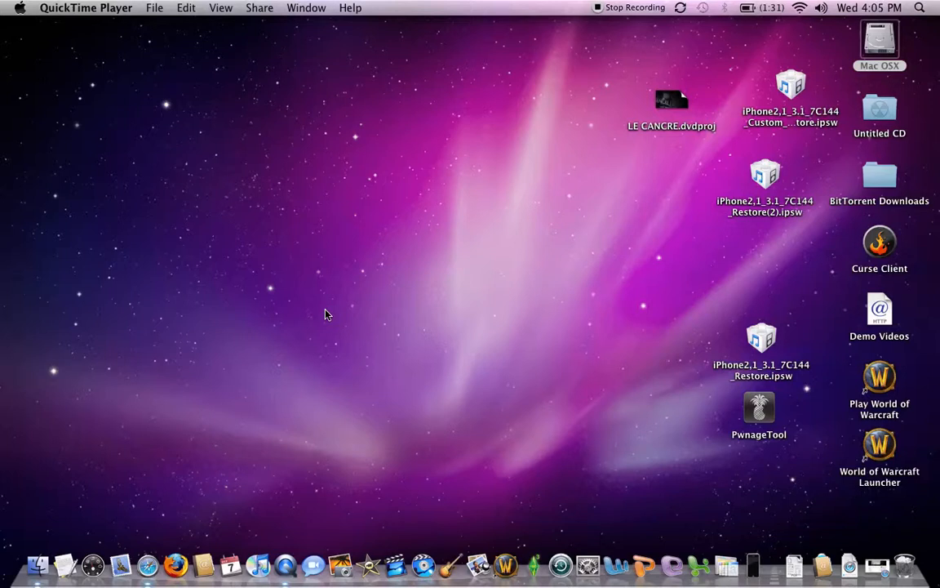
{"action": "mouse_move", "coordinate": [396, 565]}
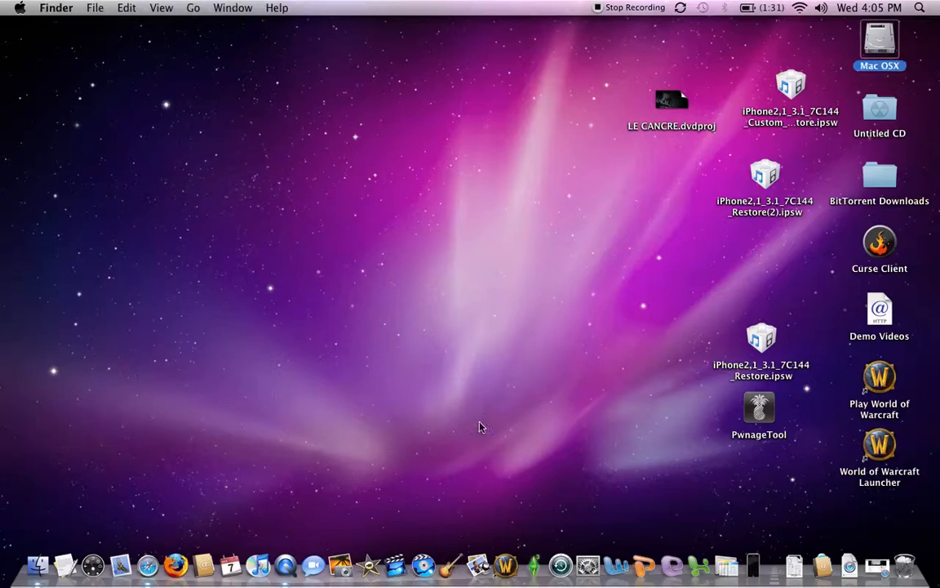
{"action": "mouse_move", "coordinate": [486, 439]}
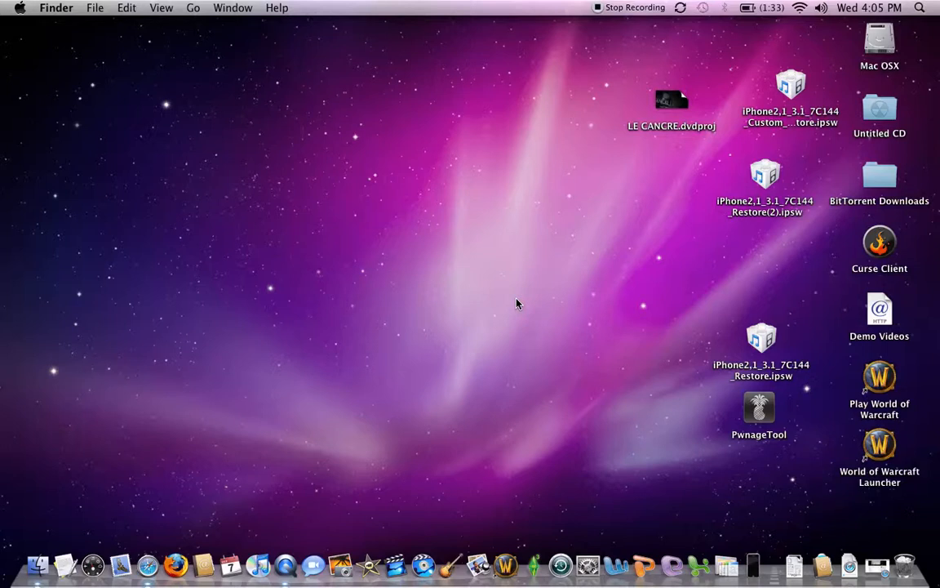
{"action": "mouse_move", "coordinate": [371, 464]}
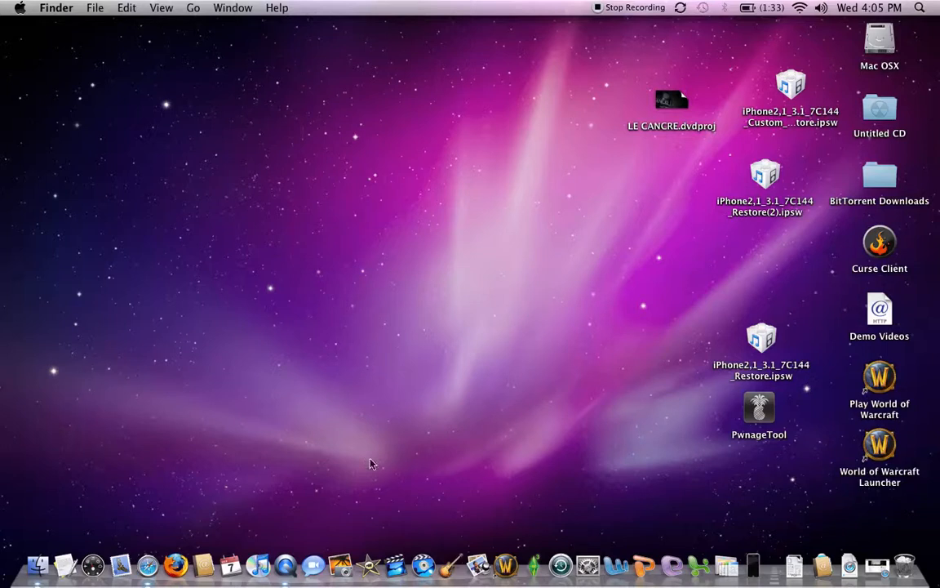
{"action": "mouse_move", "coordinate": [349, 506]}
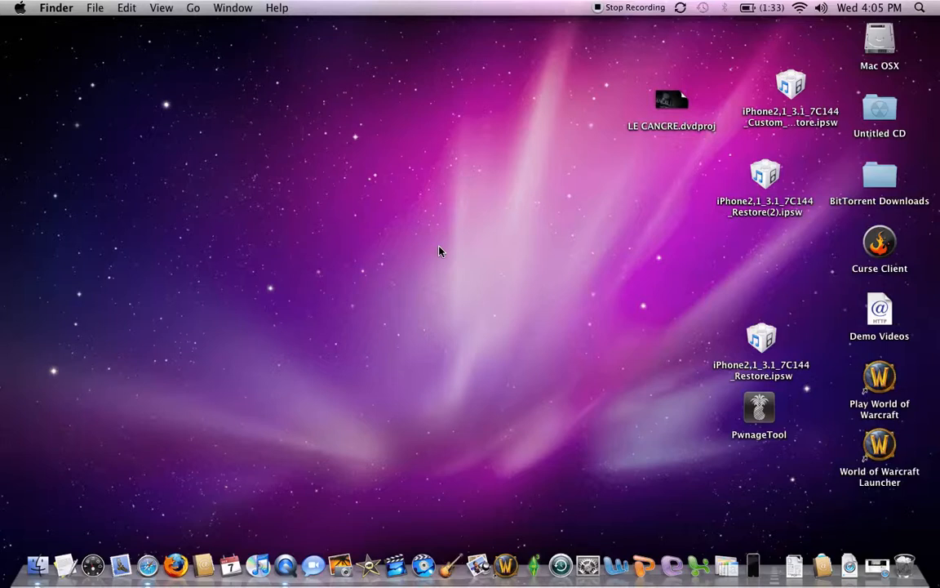
{"action": "mouse_move", "coordinate": [498, 104]}
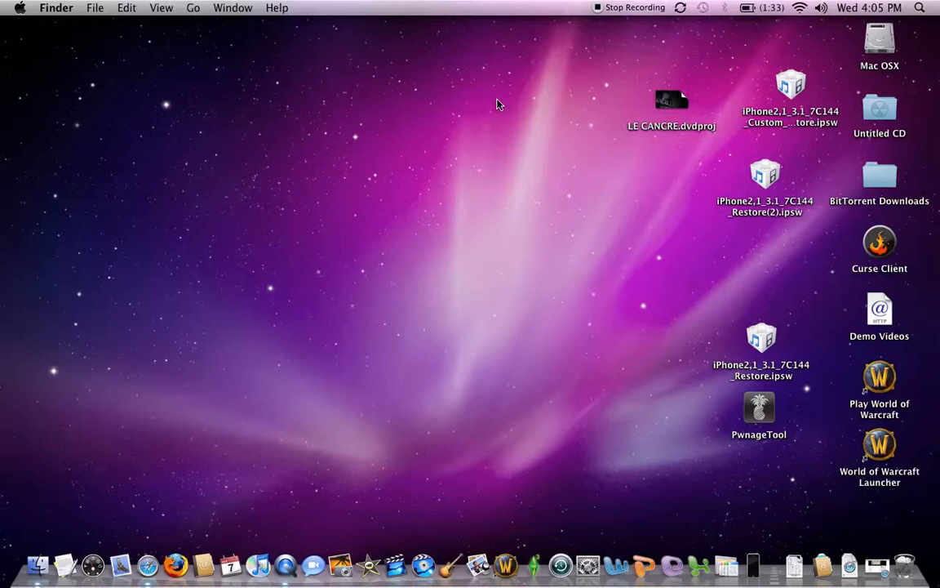
{"action": "mouse_move", "coordinate": [505, 157]}
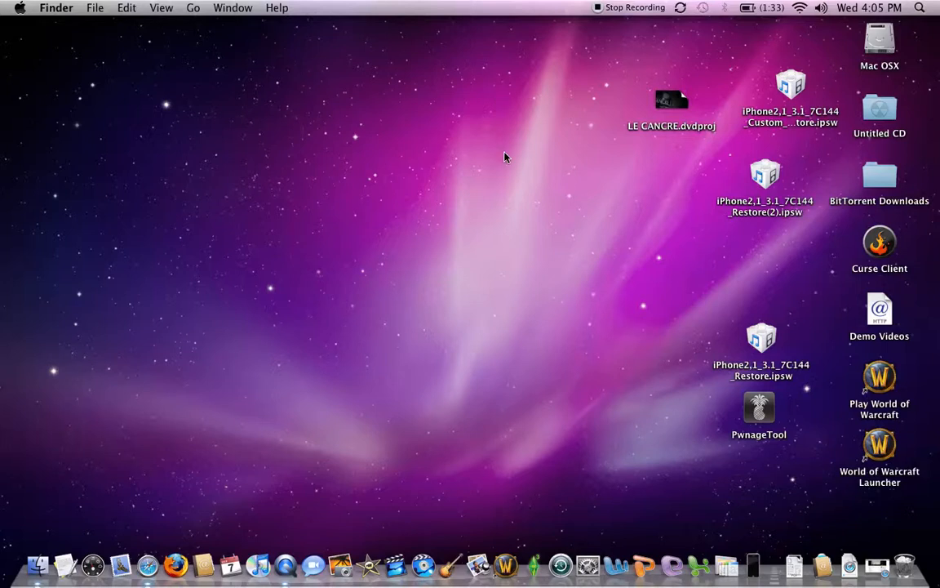
{"action": "mouse_move", "coordinate": [487, 219]}
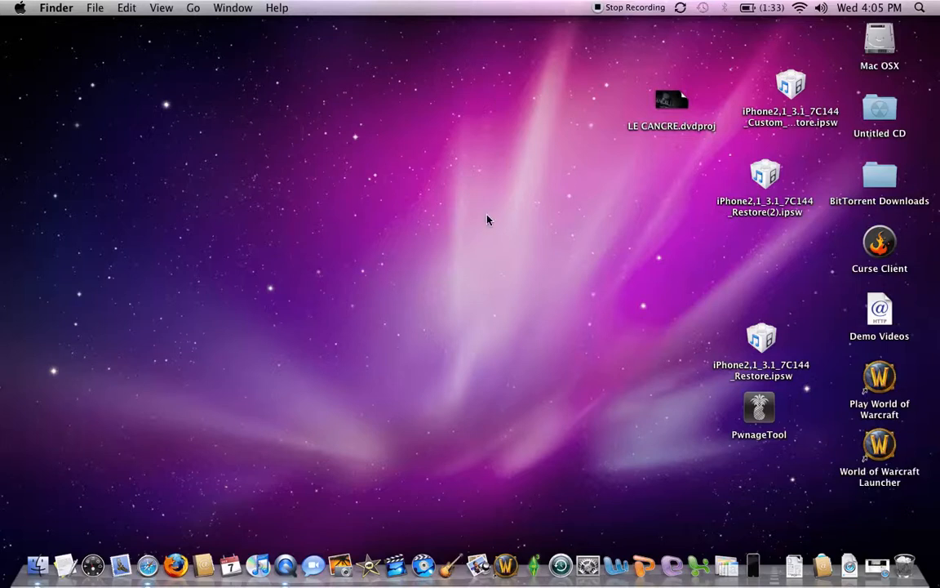
{"action": "mouse_move", "coordinate": [481, 272]}
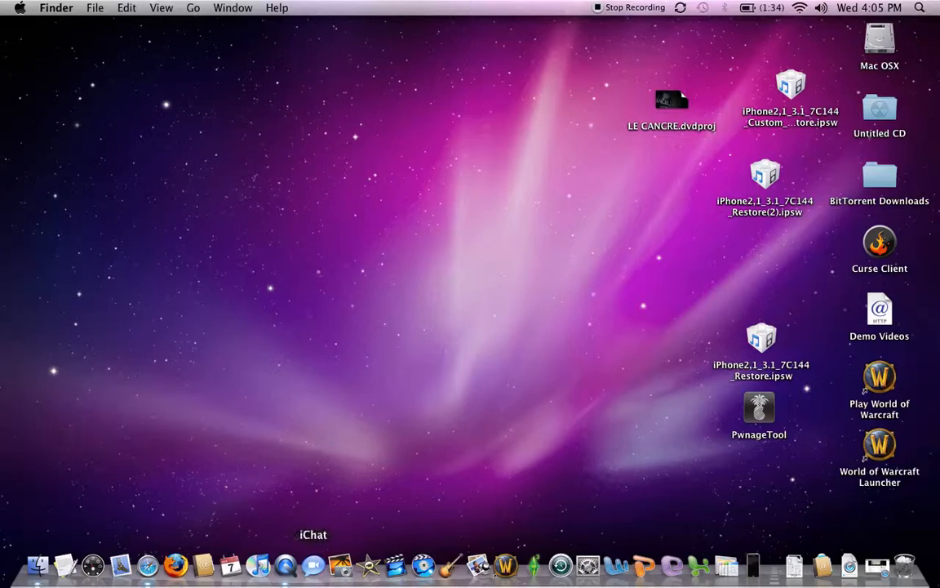
{"action": "mouse_move", "coordinate": [396, 564]}
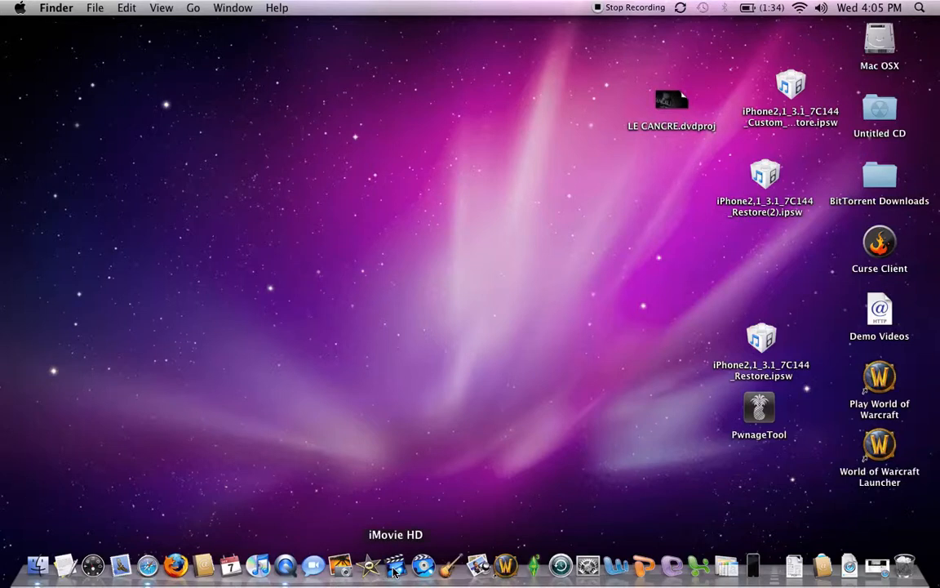
Launch iMovie HD from the Dock so it loads the project 'My Great Movie'.
{"action": "left_click", "coordinate": [396, 565]}
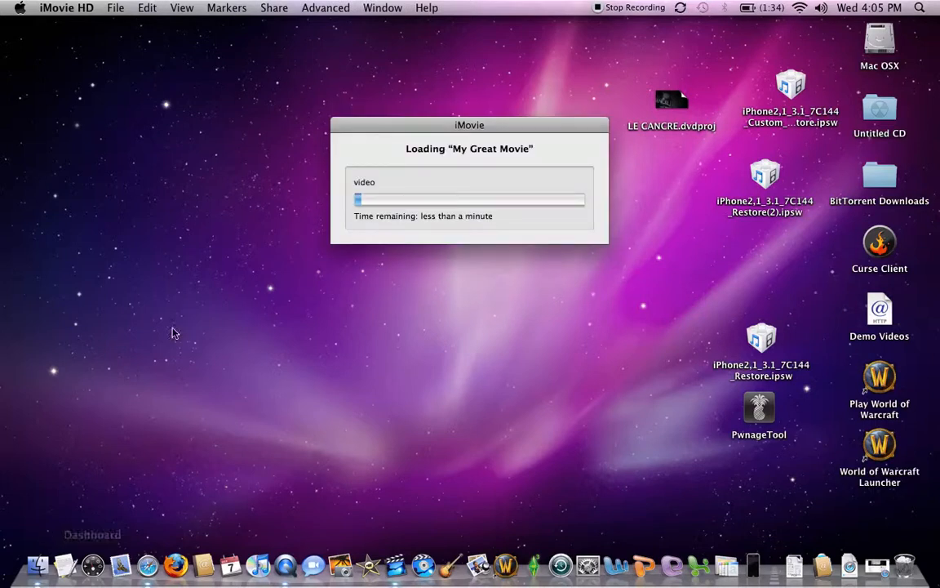
{"action": "mouse_move", "coordinate": [294, 293]}
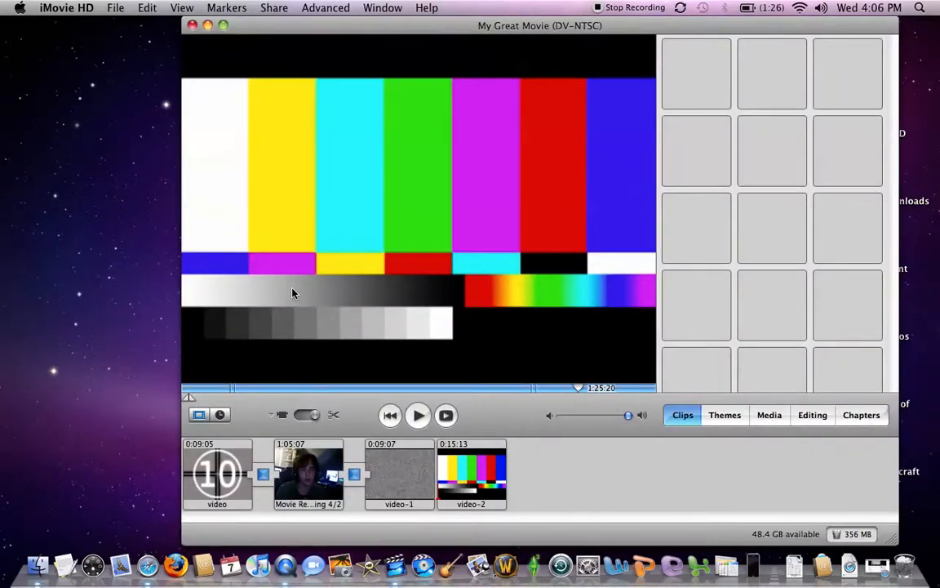
{"action": "mouse_move", "coordinate": [602, 539]}
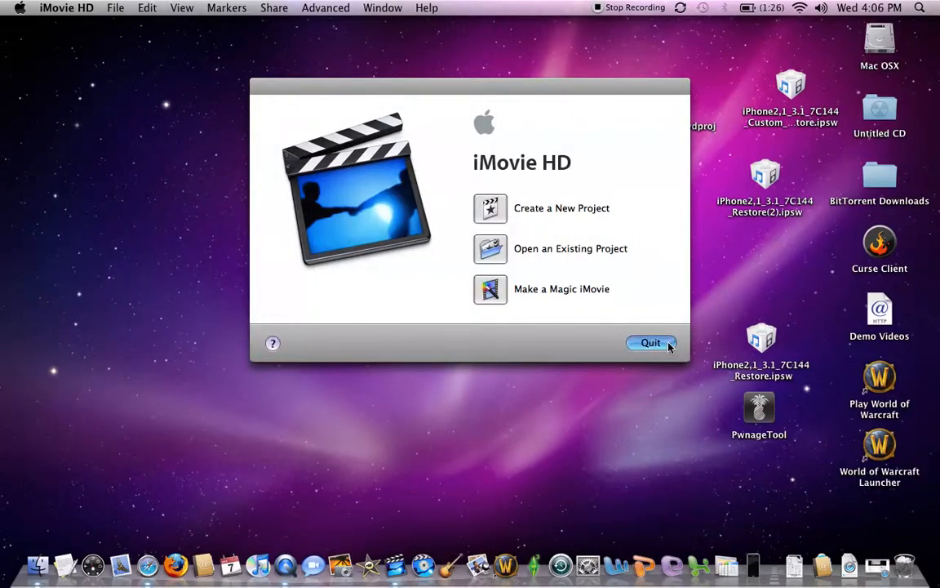
Quit iMovie HD from its welcome window, returning to the Finder desktop.
{"action": "left_click", "coordinate": [651, 342]}
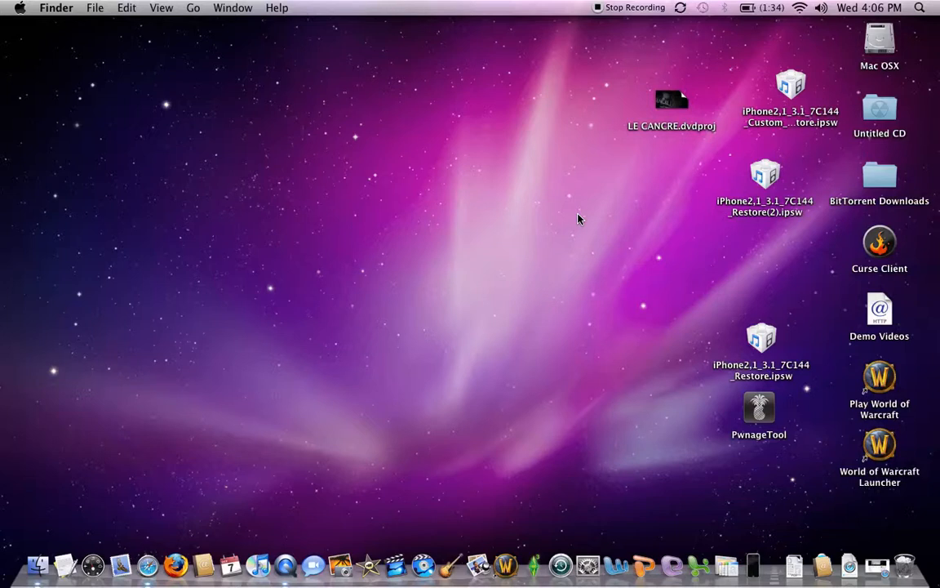
{"action": "mouse_move", "coordinate": [285, 564]}
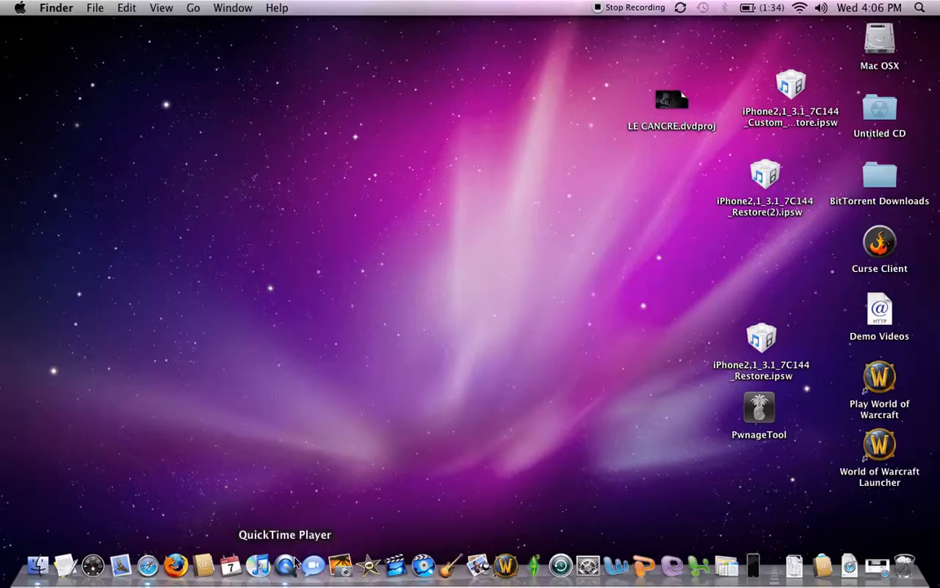